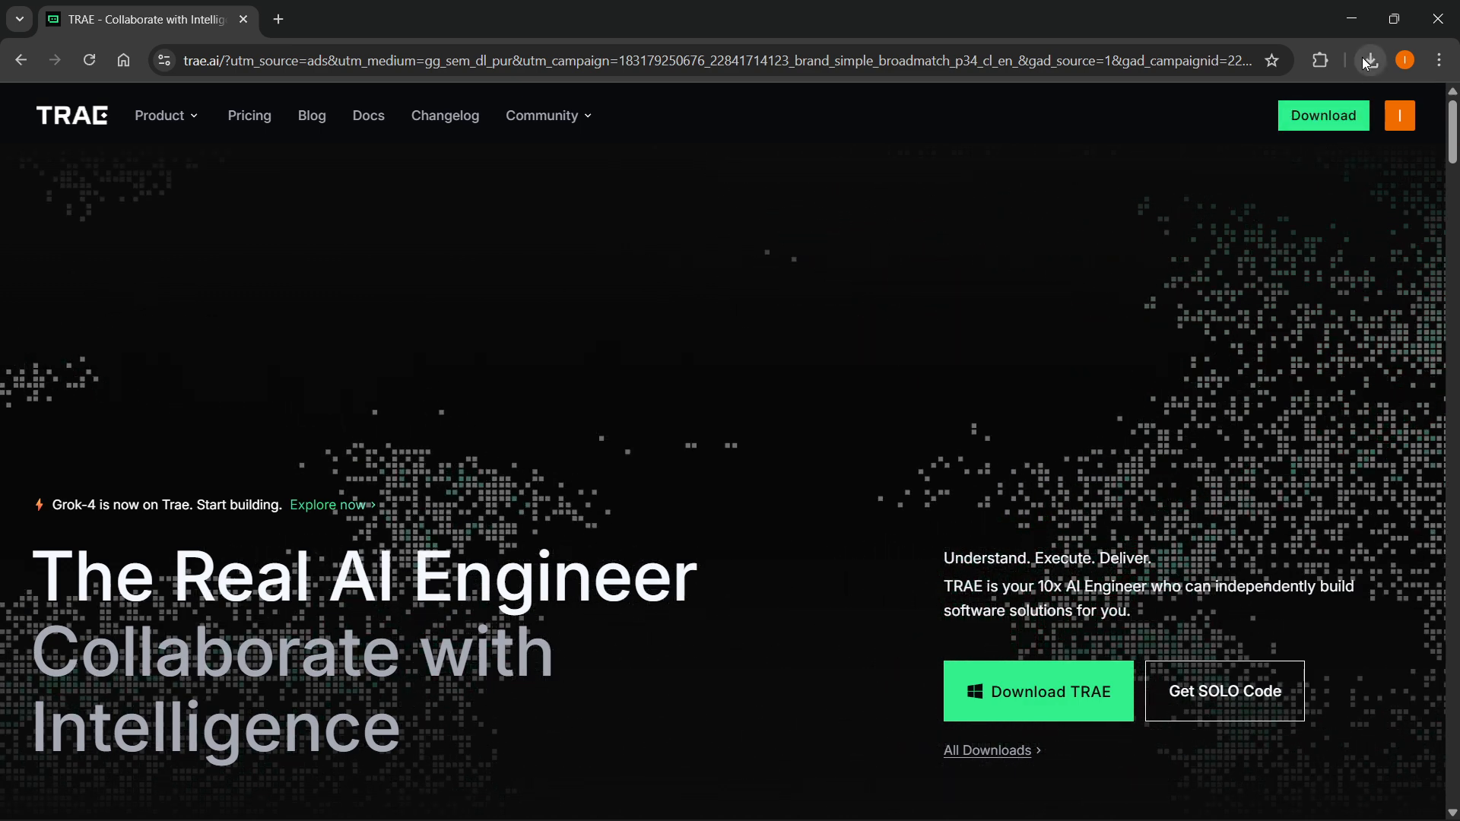
Step: Run Trae-Setup-x64.exe from Chrome's recent downloads, dismissing the 'Trae is running' warning
click(1374, 59)
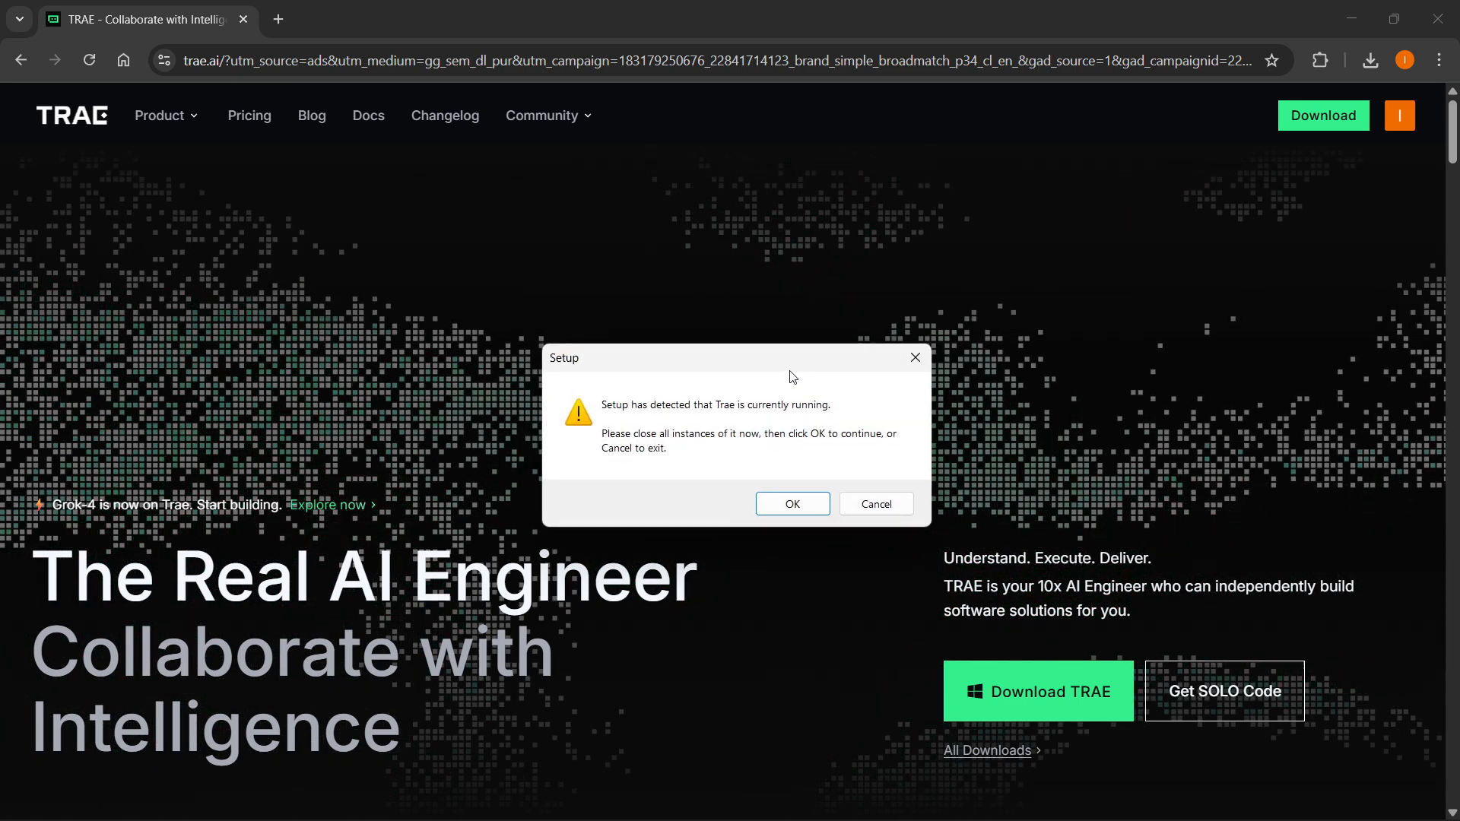
click(876, 503)
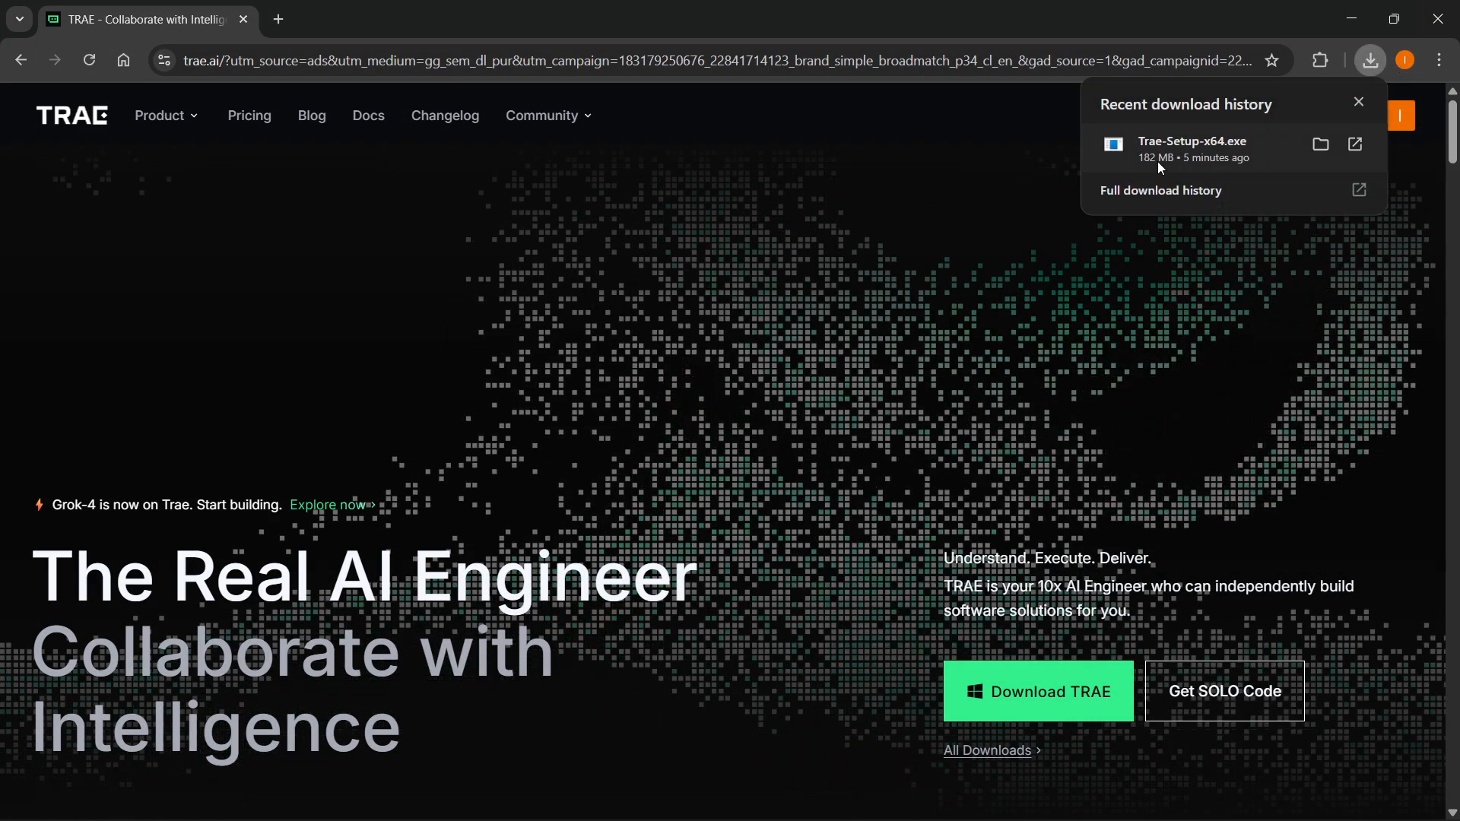
double_click(1192, 142)
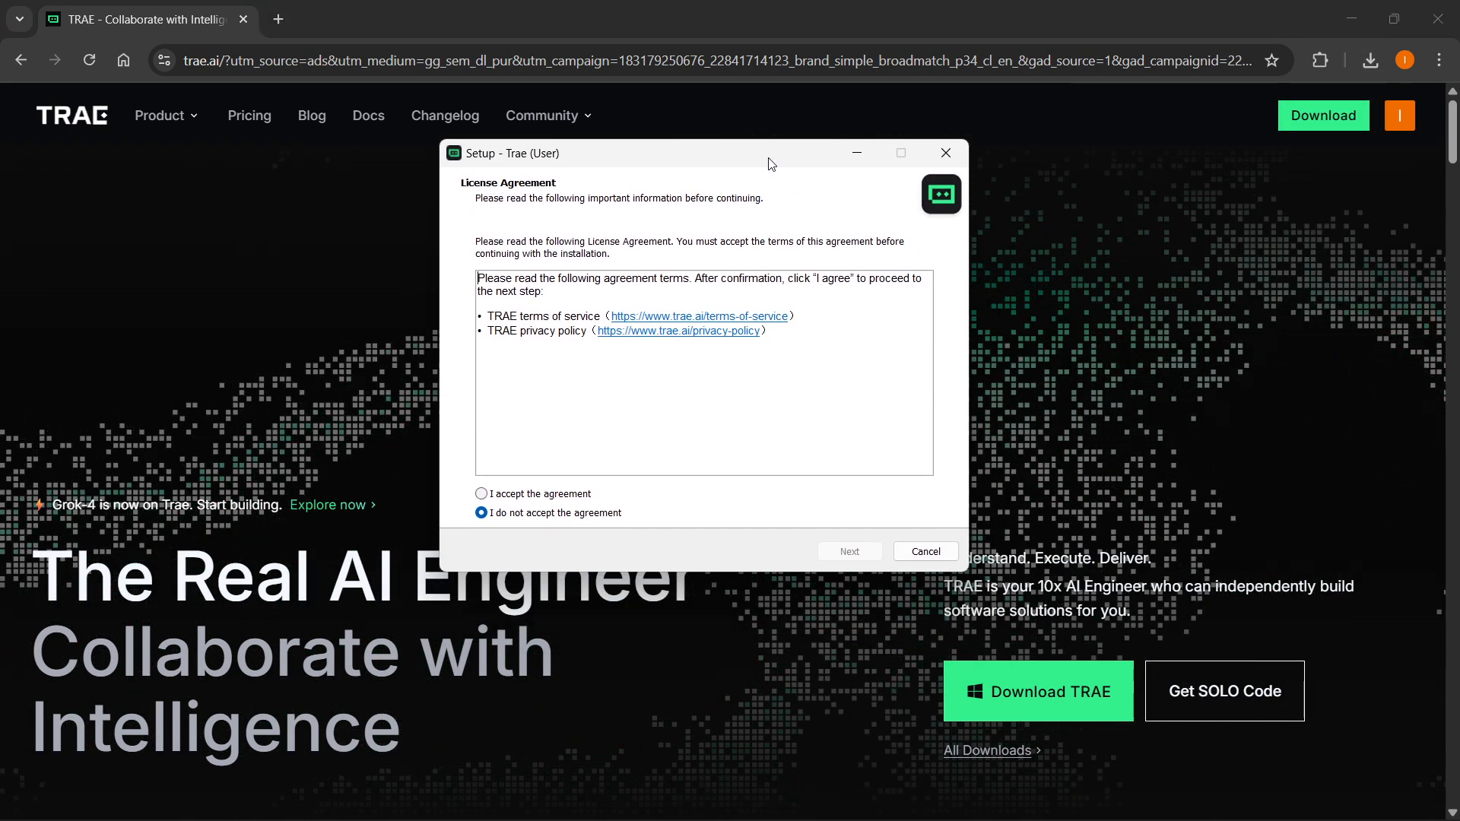
Step: Accept the license, keep the default desktop icon and file-type tasks, and start installing Trae
click(481, 493)
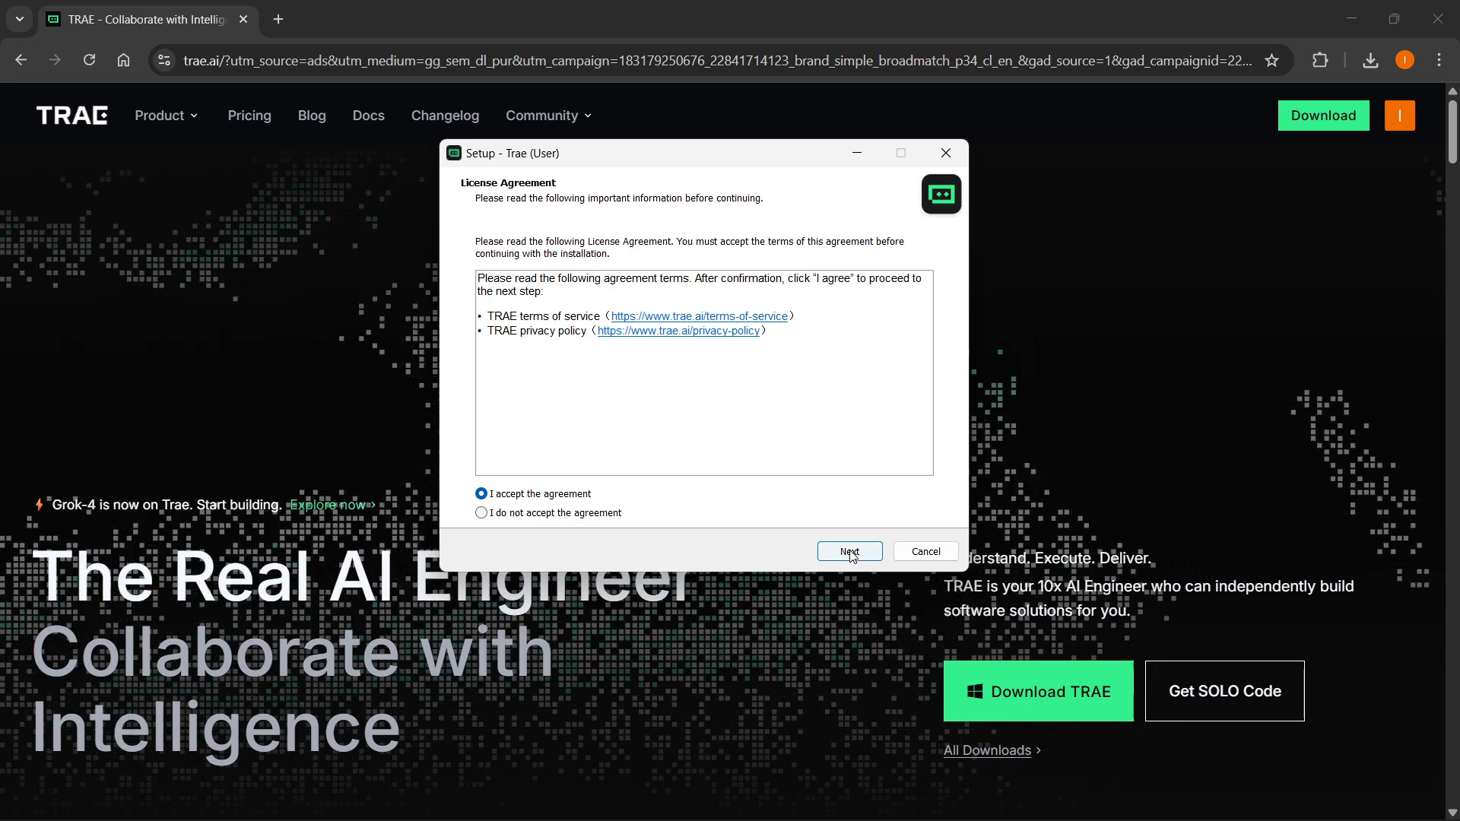
click(849, 552)
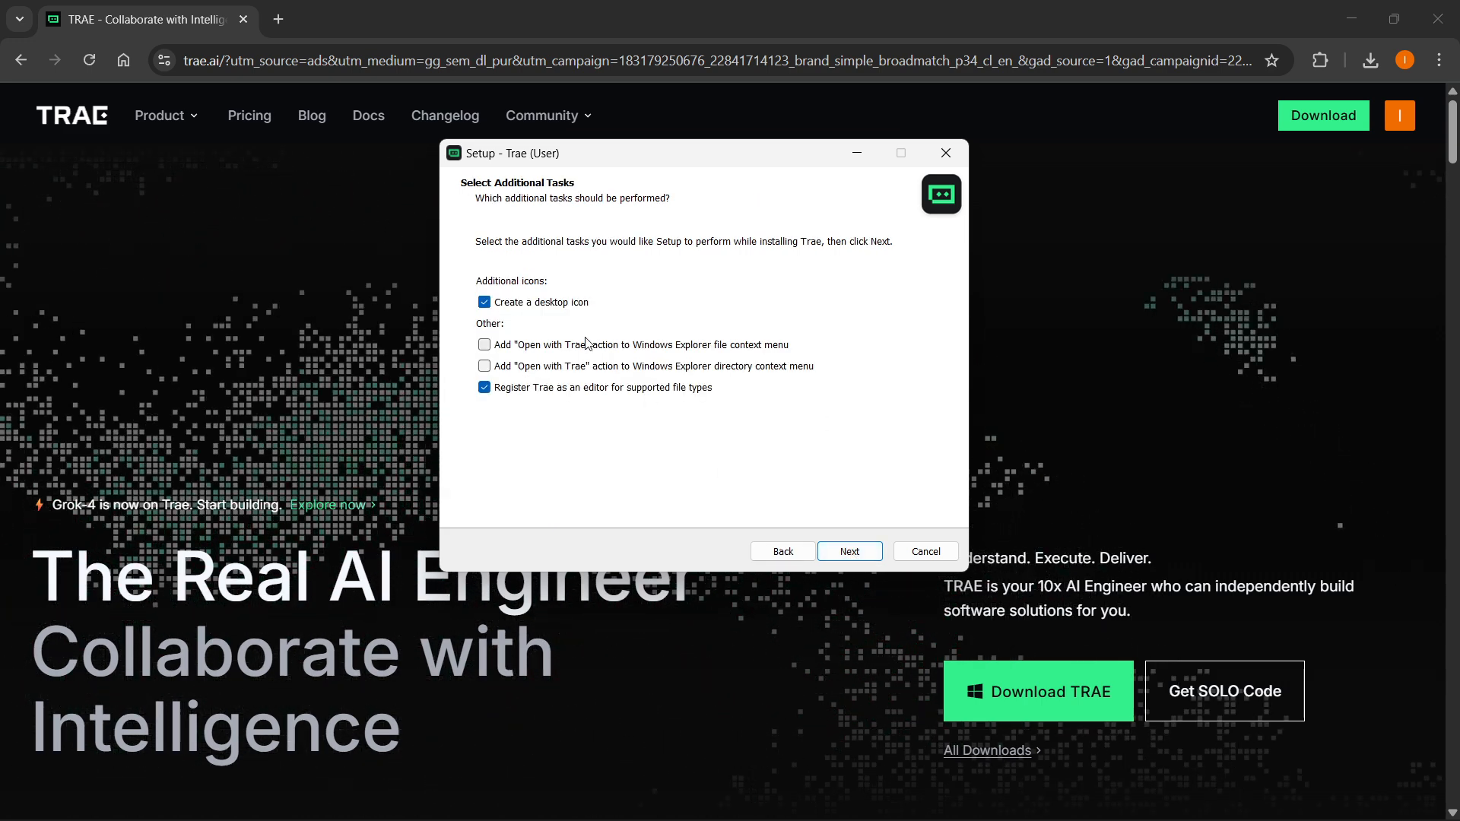
mouse_move(467, 333)
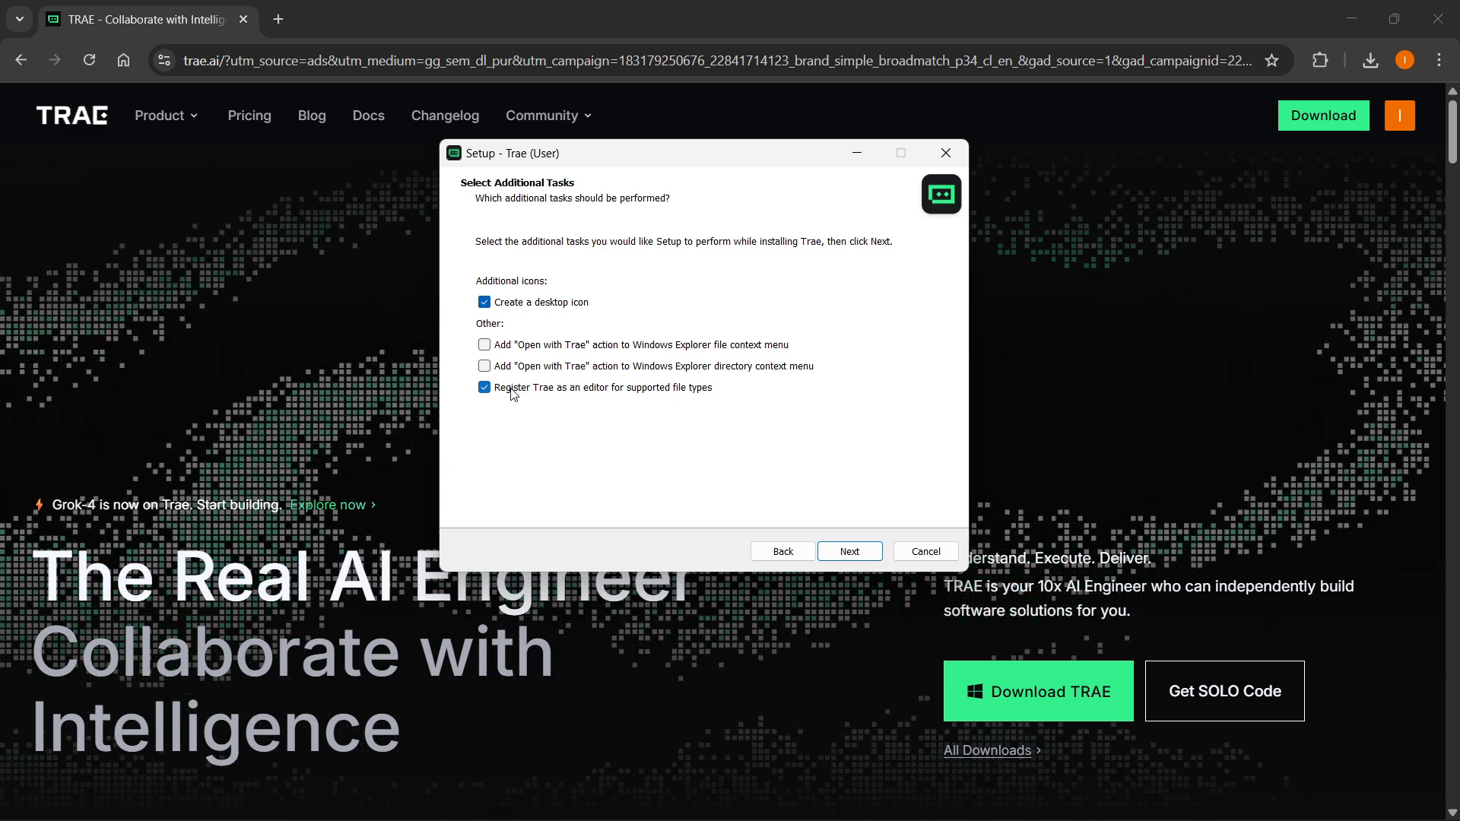
mouse_move(559, 395)
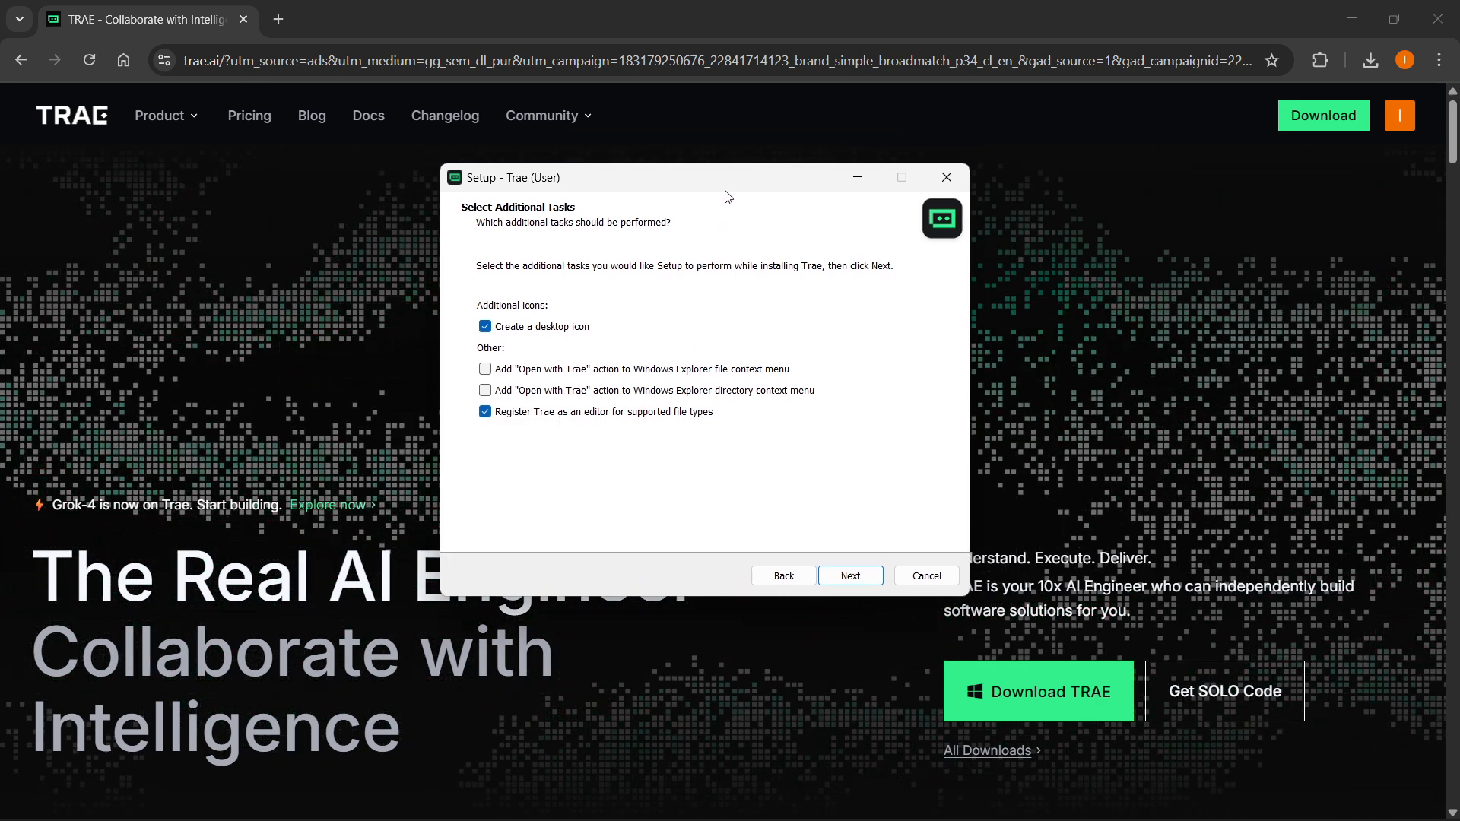
click(850, 575)
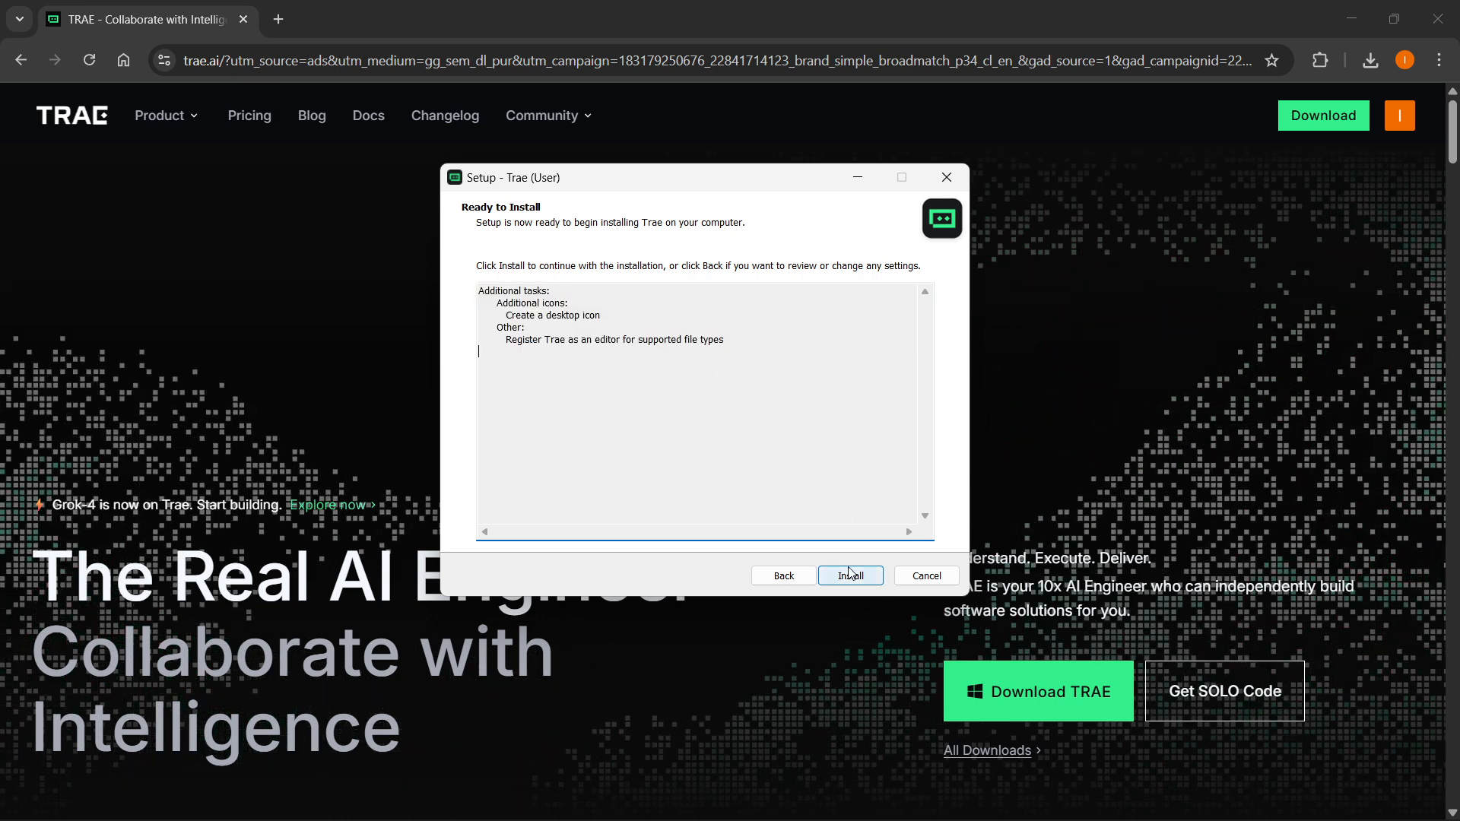
click(946, 177)
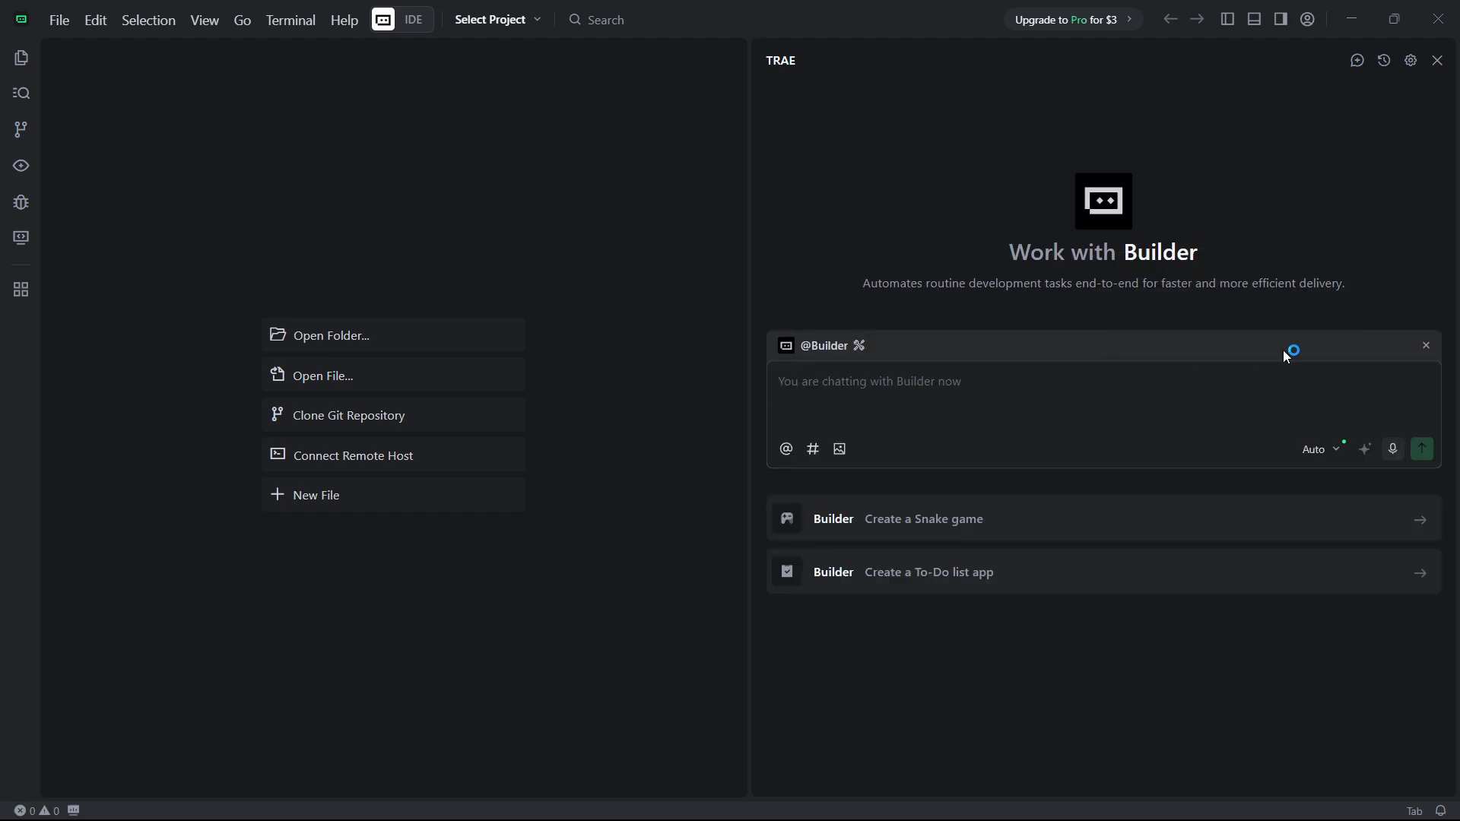
mouse_move(1259, 231)
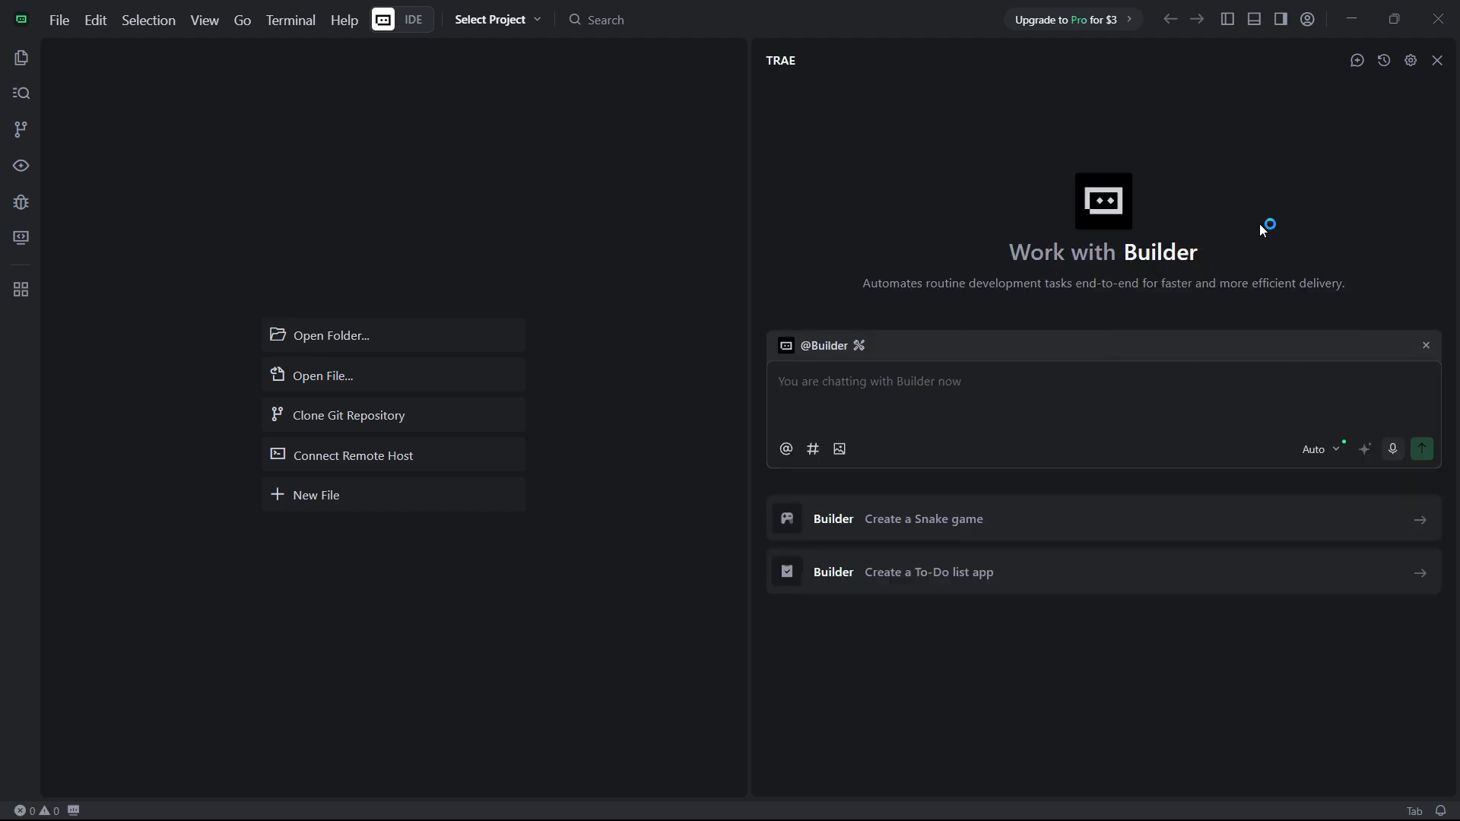
mouse_move(907, 23)
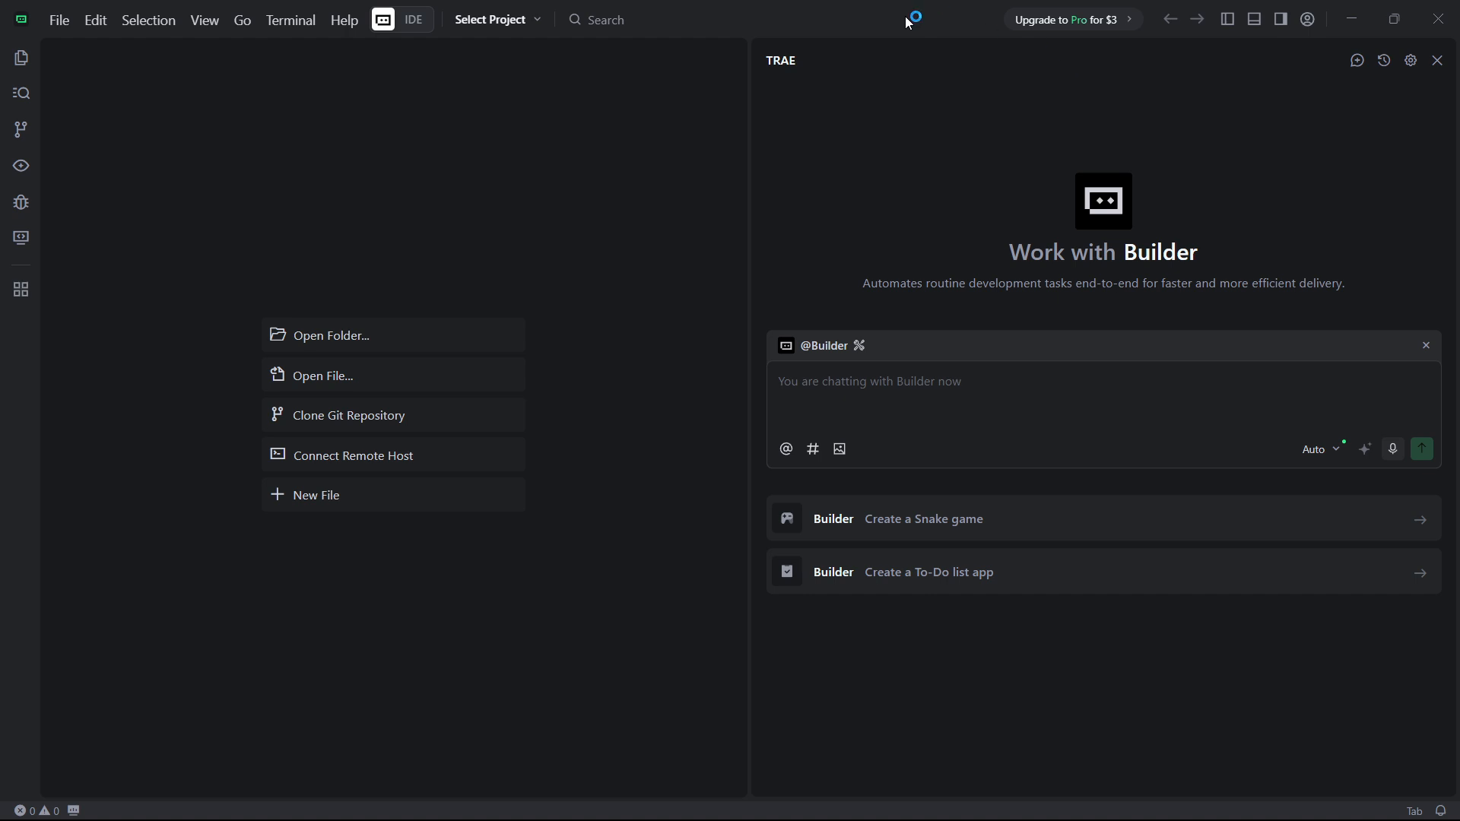